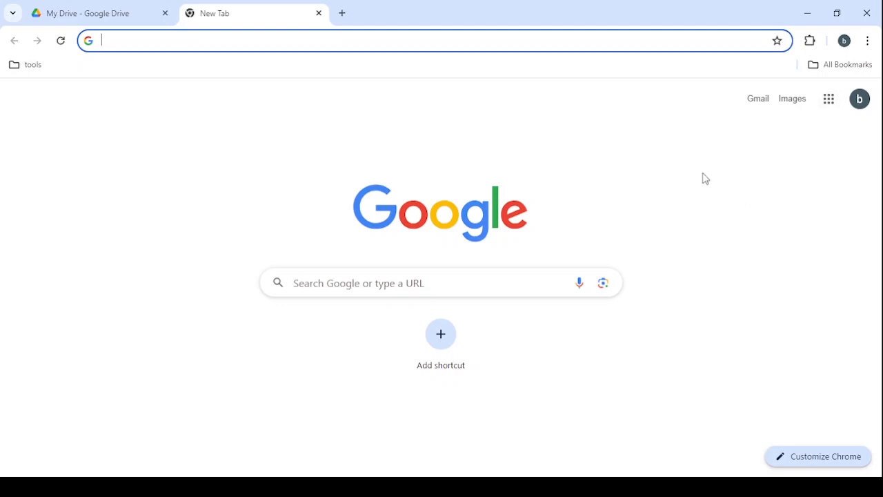
Launch Google Maps from Chrome's Google apps grid.
{"action": "left_click", "coordinate": [828, 98]}
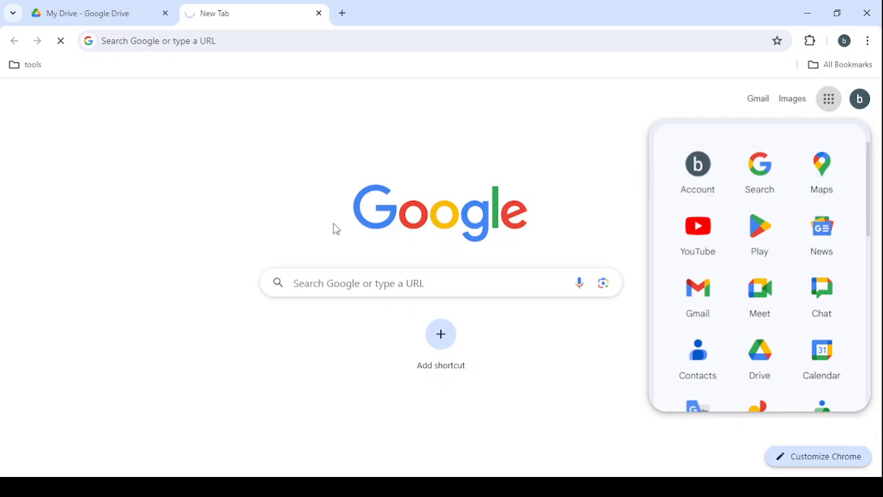
{"action": "left_click", "coordinate": [821, 165]}
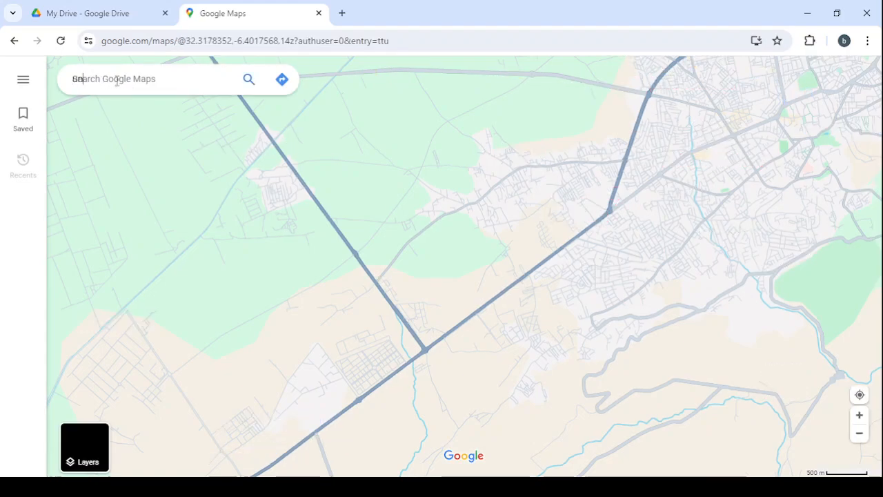
Search Maps for 'united states' and zoom in on the Logan, Utah area.
{"action": "type", "text": "united st"}
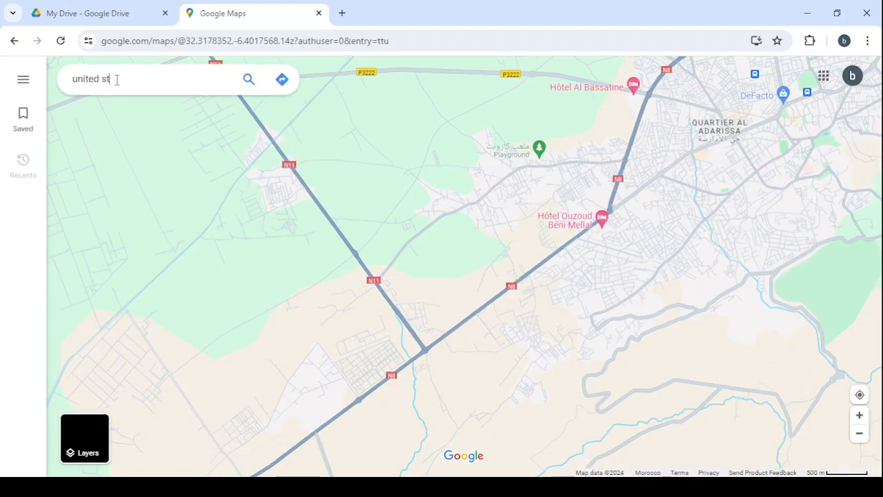
{"action": "type", "text": "ates"}
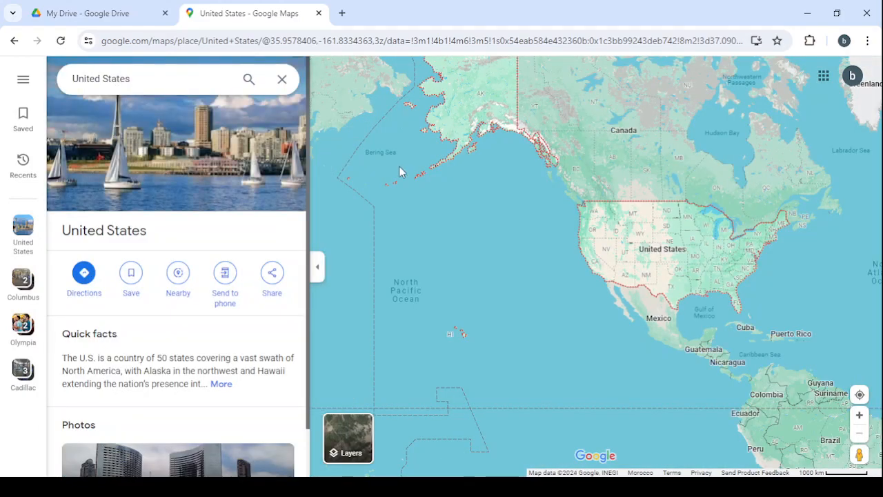
{"action": "scroll", "scroll_direction": "up", "scroll_amount": 3}
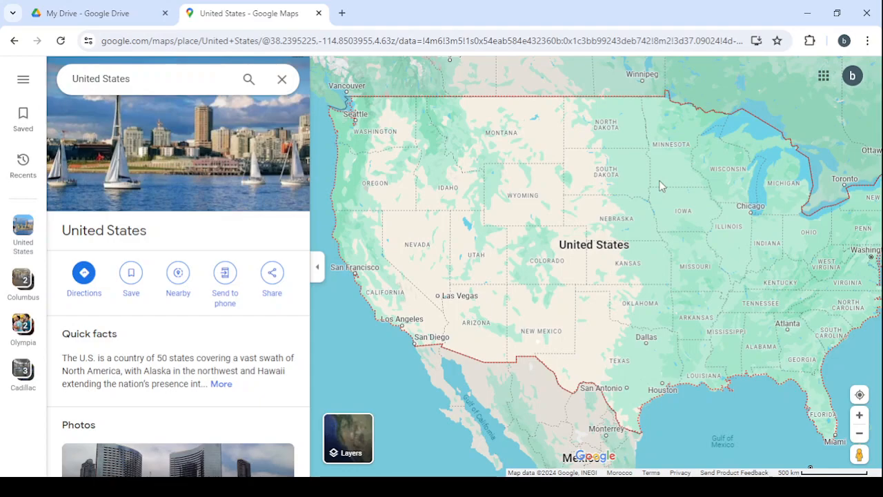
{"action": "mouse_move", "coordinate": [481, 258]}
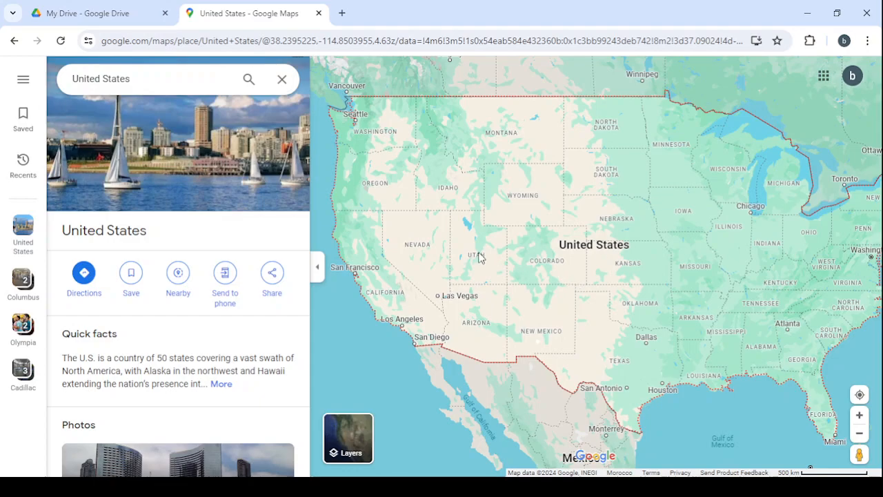
{"action": "scroll", "scroll_direction": "up", "scroll_amount": 3}
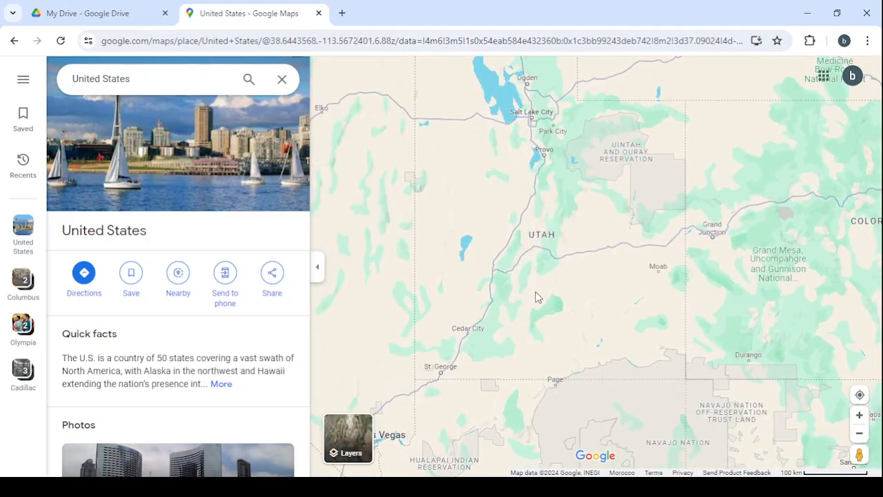
{"action": "mouse_move", "coordinate": [561, 221]}
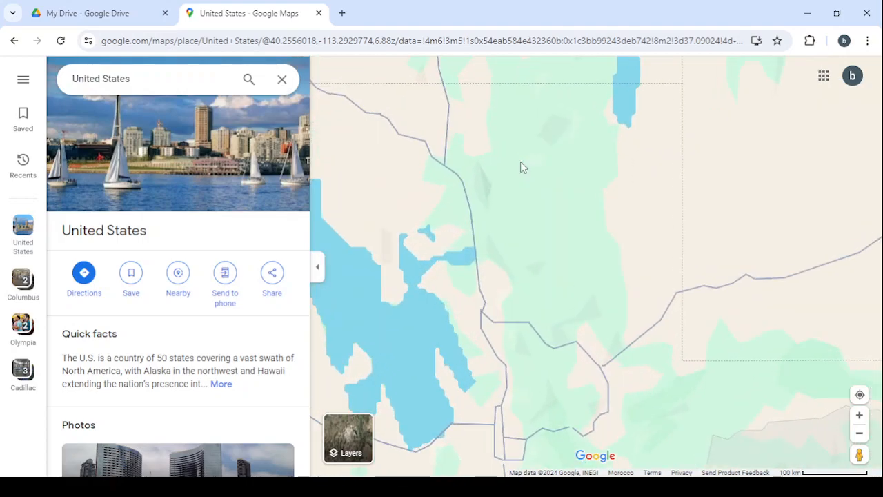
{"action": "left_click", "coordinate": [514, 140]}
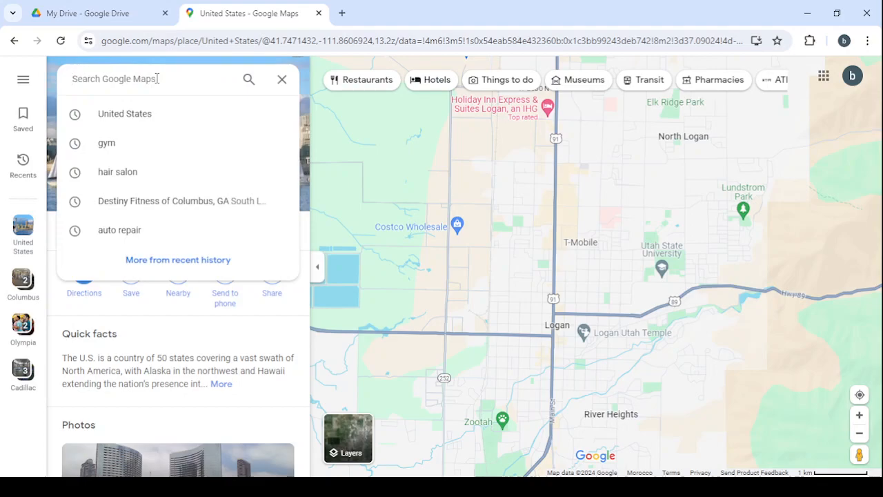
{"action": "mouse_move", "coordinate": [147, 190]}
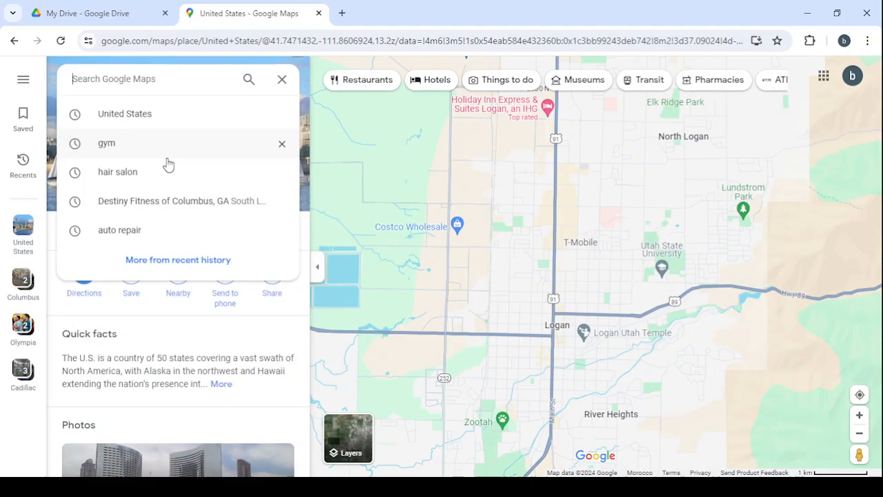
Run a 'plumber' search to list plumbing businesses around Logan.
{"action": "type", "text": "plumber"}
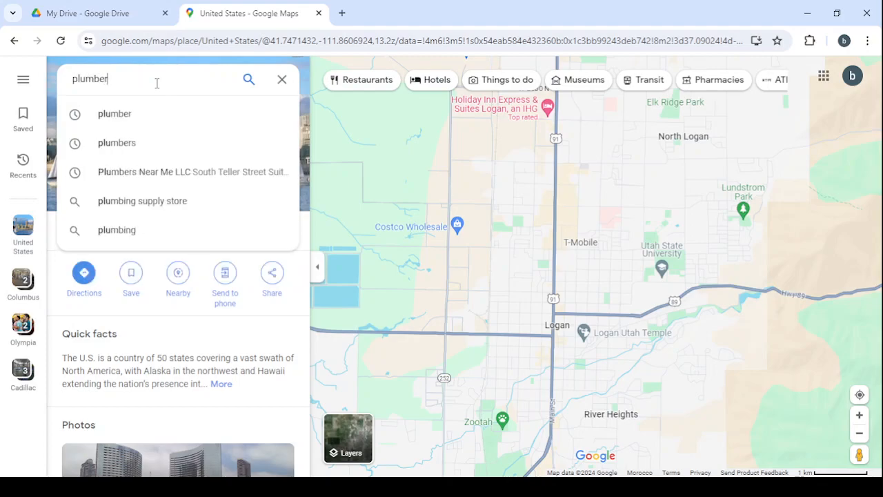
{"action": "left_click", "coordinate": [248, 78]}
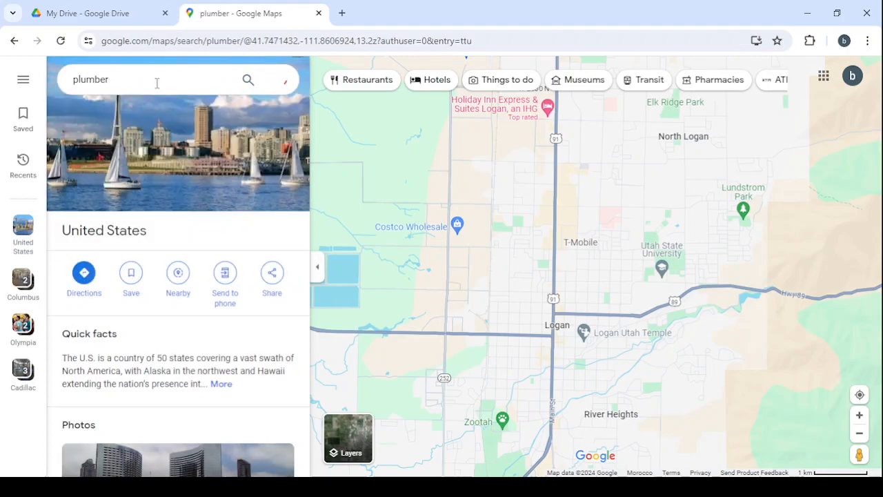
{"action": "left_click", "coordinate": [247, 79]}
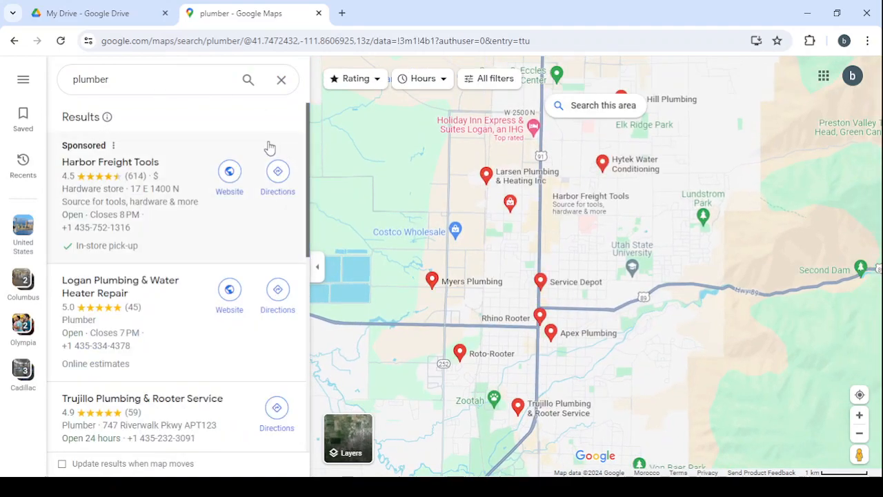
{"action": "mouse_move", "coordinate": [221, 345]}
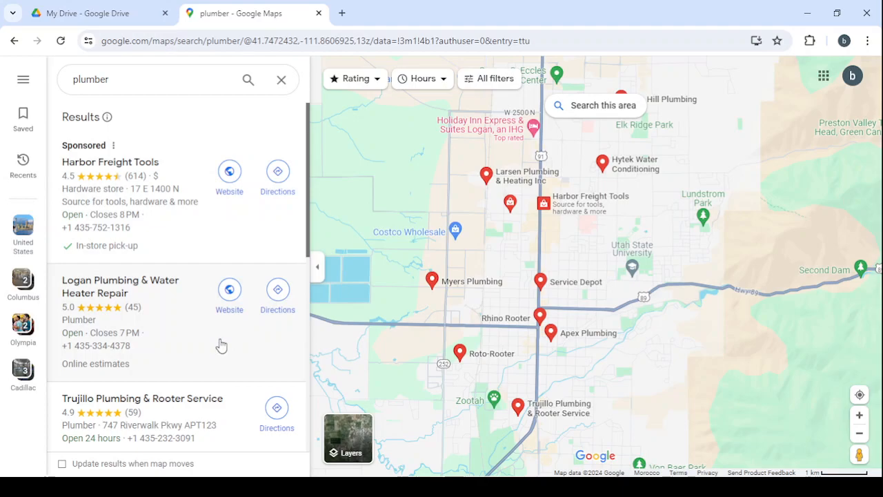
Scroll the plumber results and open the Trujillo Plumbing & Rooter Service listing.
{"action": "scroll", "scroll_direction": "down", "scroll_amount": 3}
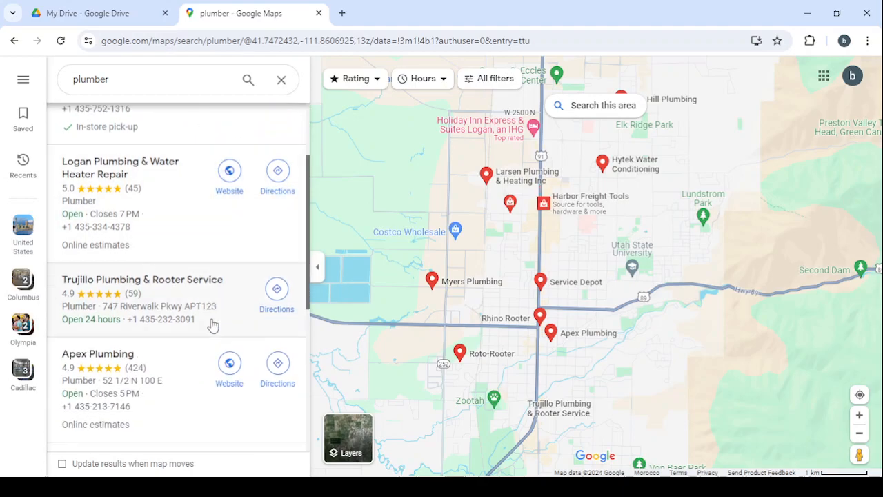
{"action": "scroll", "scroll_direction": "up", "scroll_amount": 3}
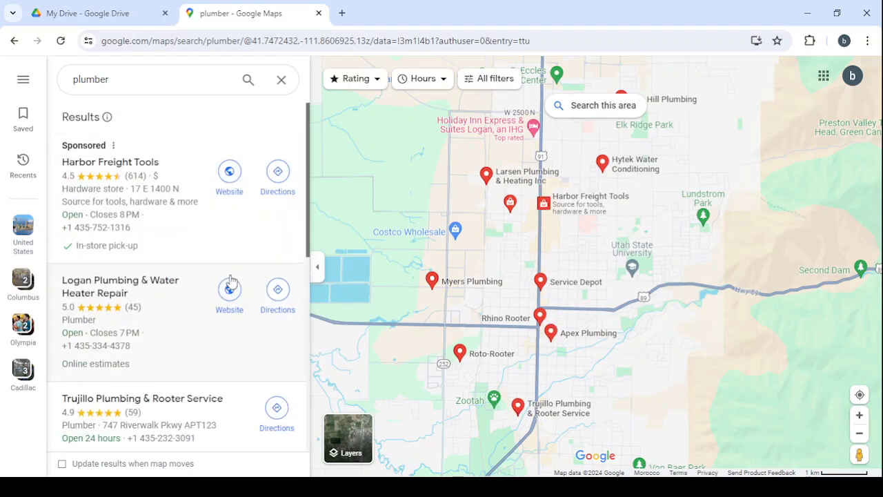
{"action": "scroll", "scroll_direction": "down", "scroll_amount": 3}
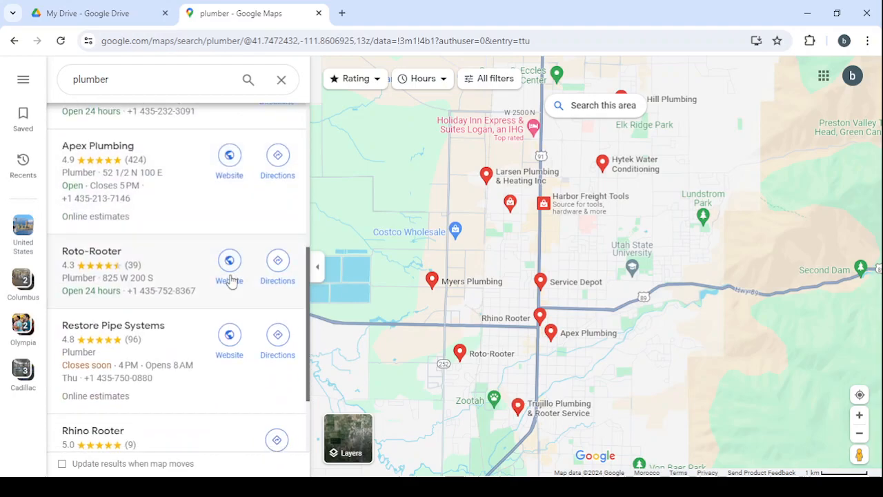
{"action": "scroll", "scroll_direction": "up", "scroll_amount": 3}
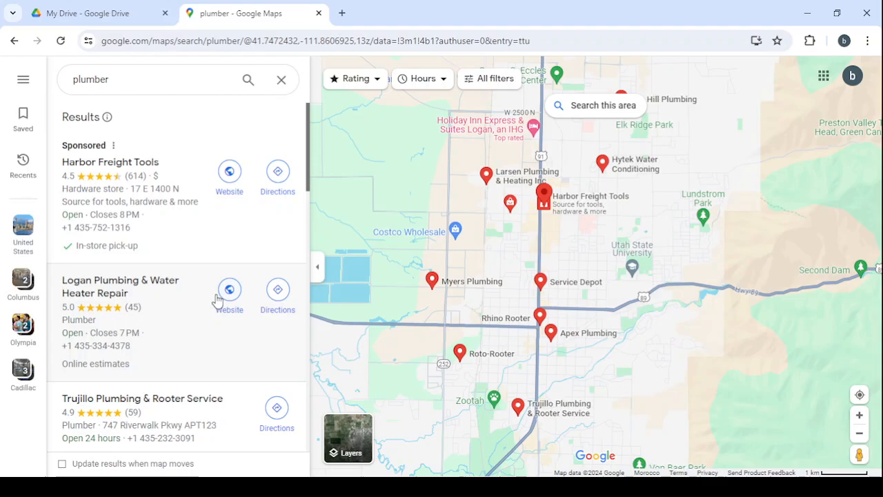
{"action": "mouse_move", "coordinate": [229, 171]}
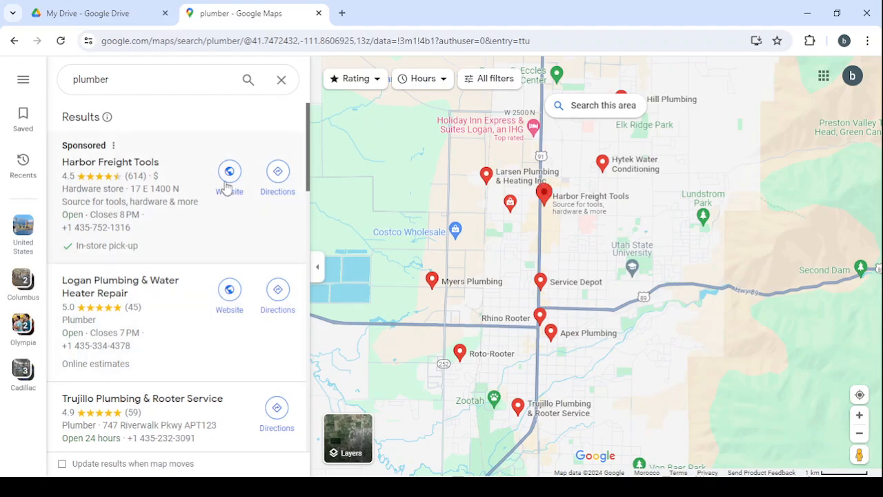
{"action": "mouse_move", "coordinate": [260, 135]}
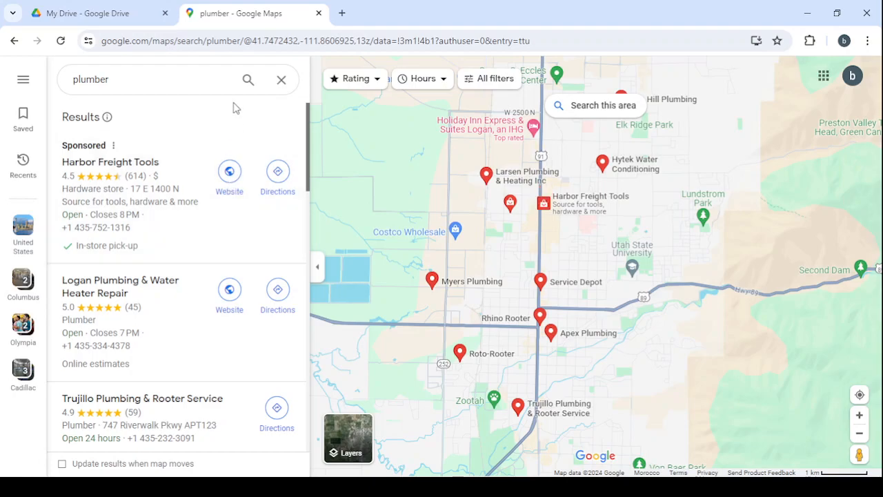
{"action": "mouse_move", "coordinate": [225, 142]}
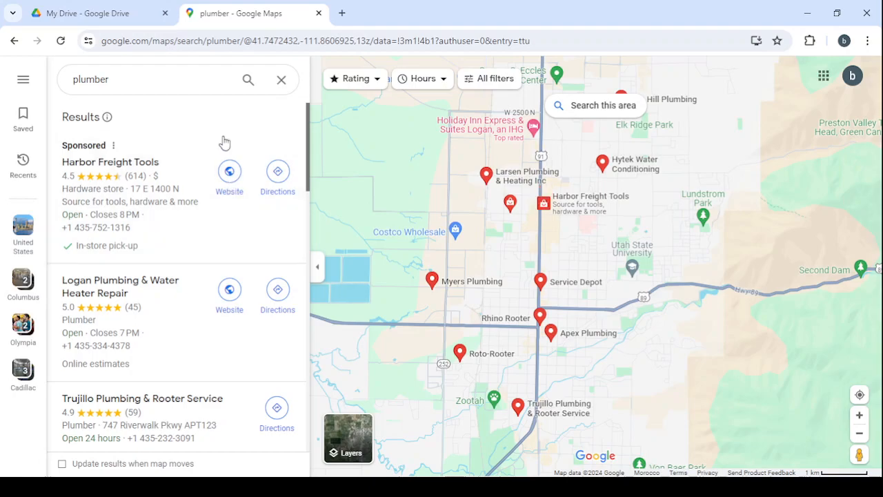
{"action": "mouse_move", "coordinate": [141, 187]}
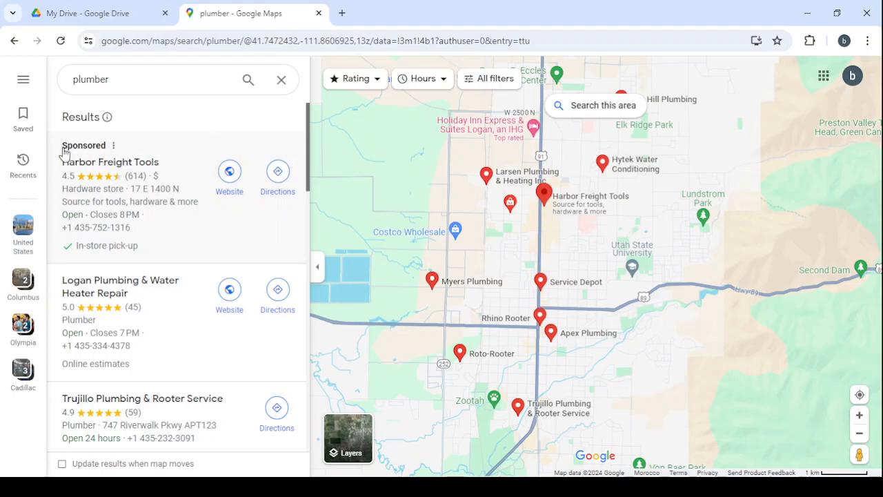
{"action": "mouse_move", "coordinate": [125, 160]}
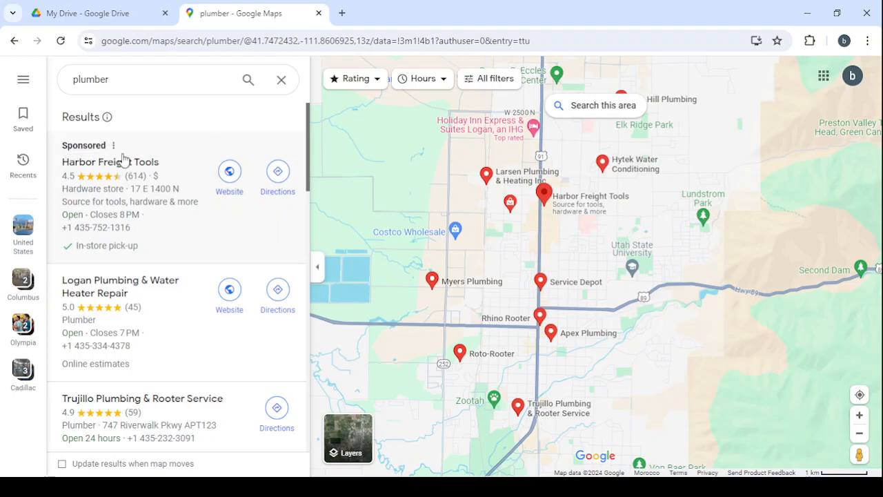
{"action": "mouse_move", "coordinate": [165, 138]}
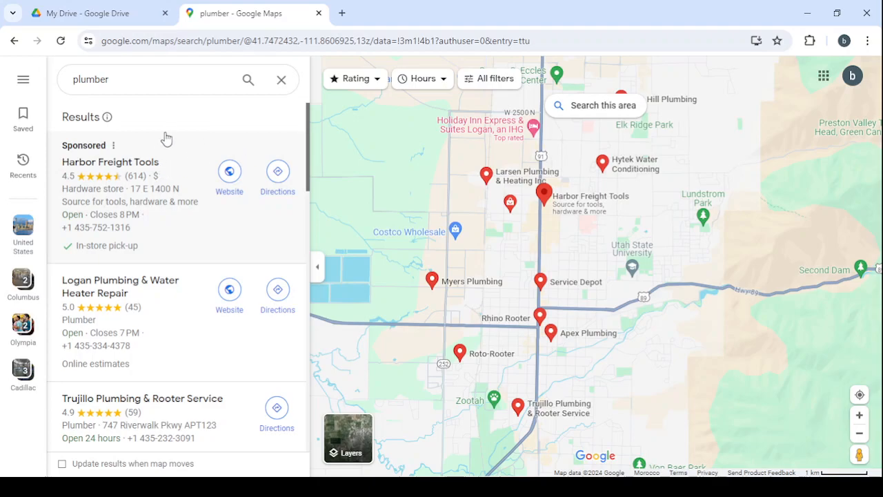
{"action": "scroll", "scroll_direction": "down", "scroll_amount": 3}
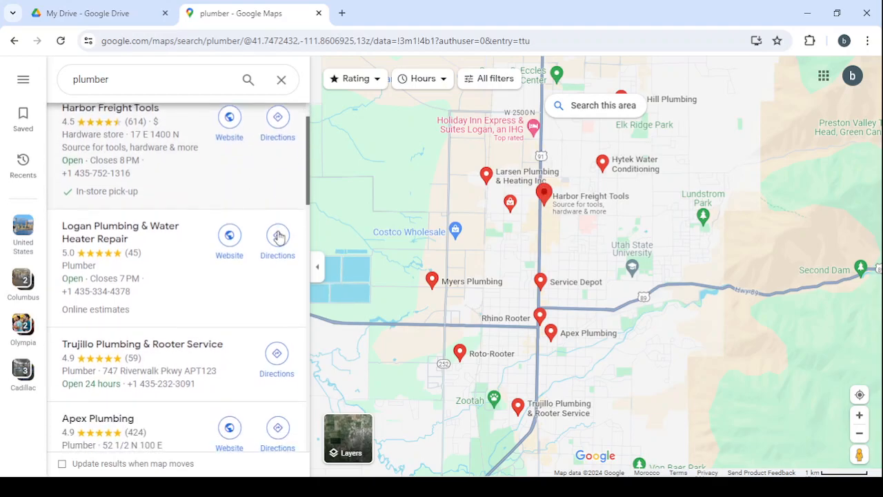
{"action": "scroll", "scroll_direction": "down", "scroll_amount": 3}
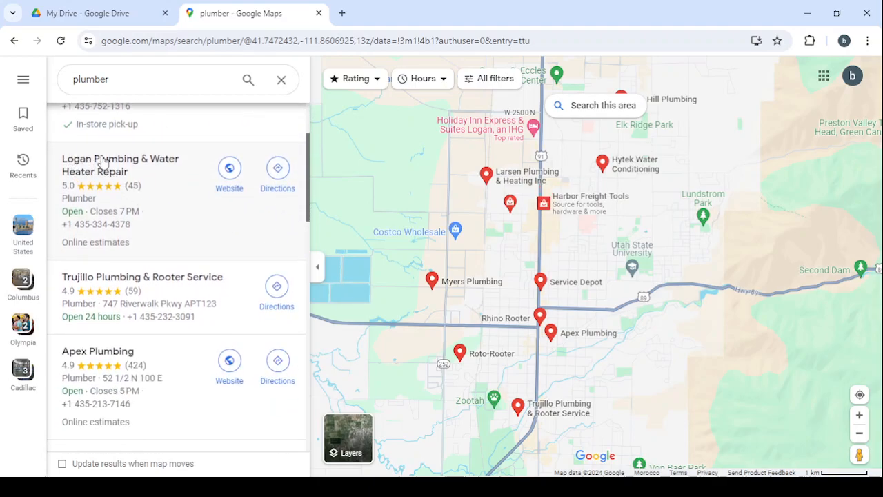
{"action": "mouse_move", "coordinate": [147, 194]}
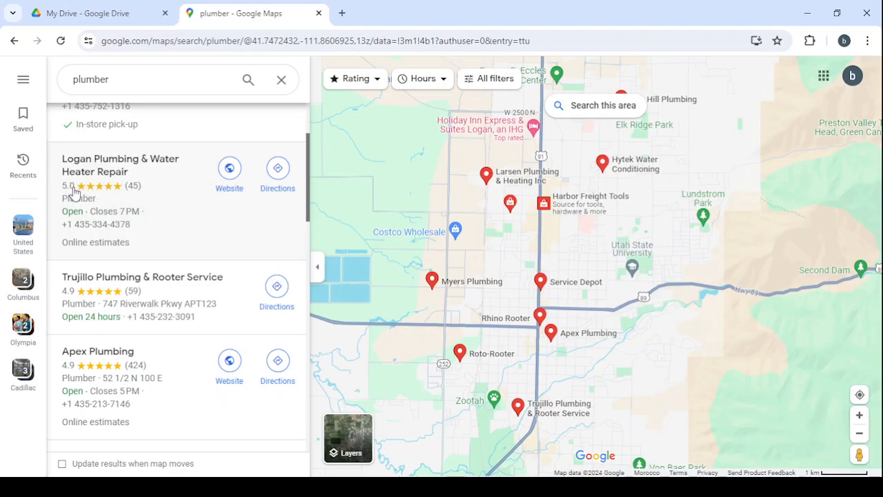
{"action": "mouse_move", "coordinate": [164, 192]}
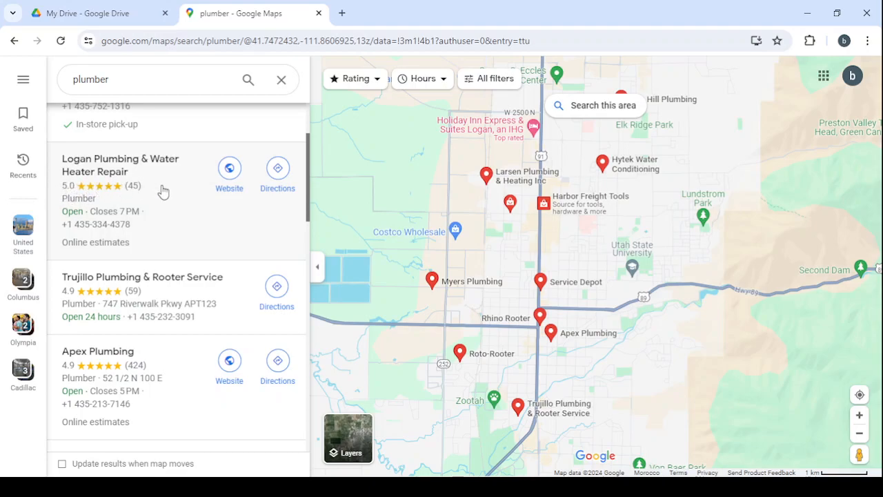
{"action": "mouse_move", "coordinate": [245, 234]}
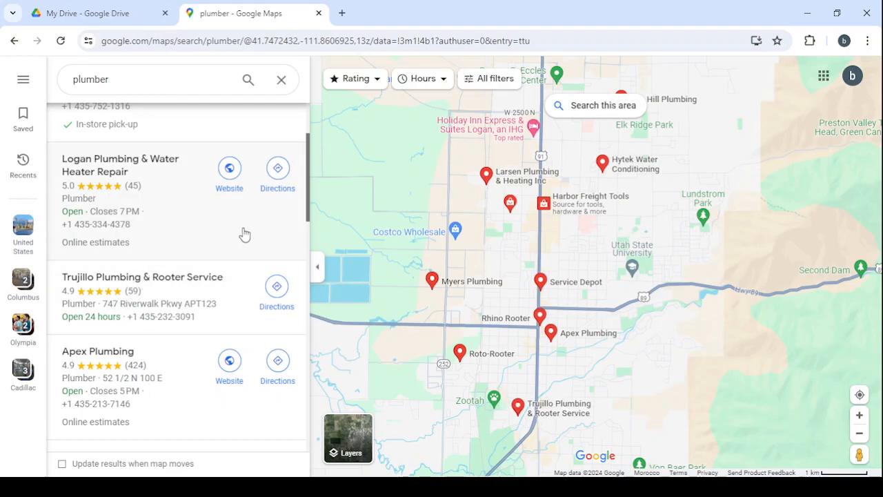
{"action": "mouse_move", "coordinate": [220, 181]}
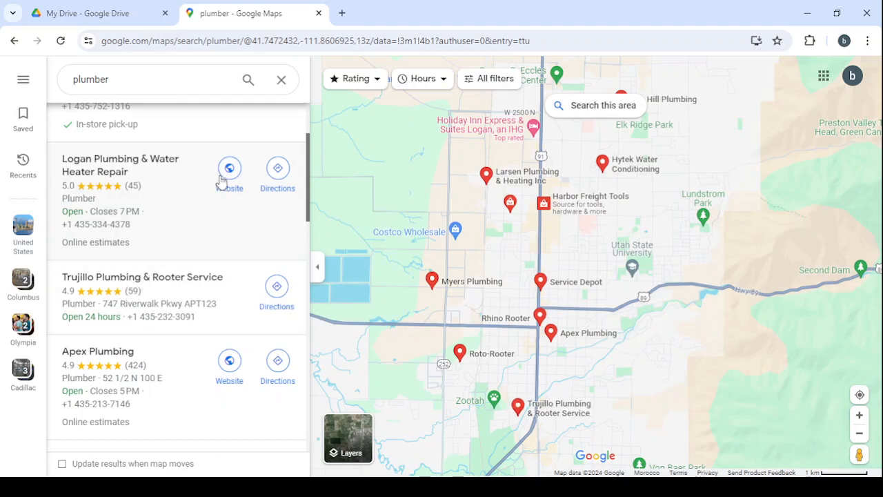
{"action": "scroll", "scroll_direction": "down", "scroll_amount": 3}
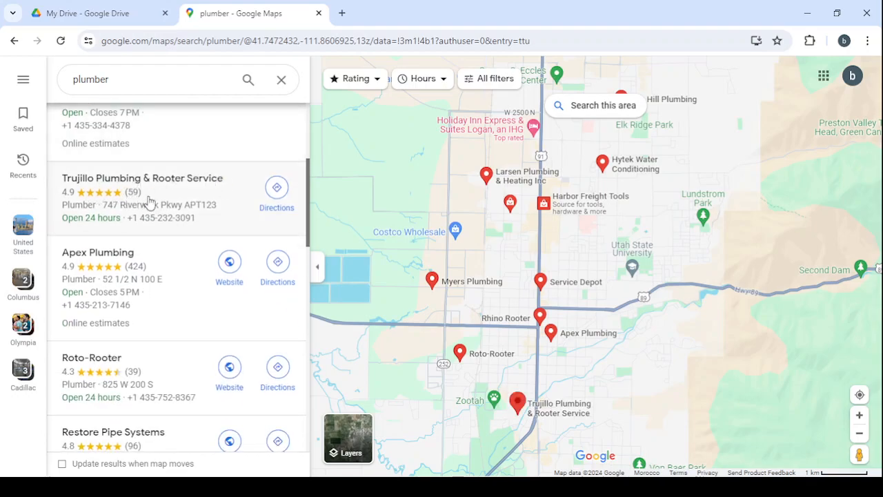
{"action": "mouse_move", "coordinate": [129, 200]}
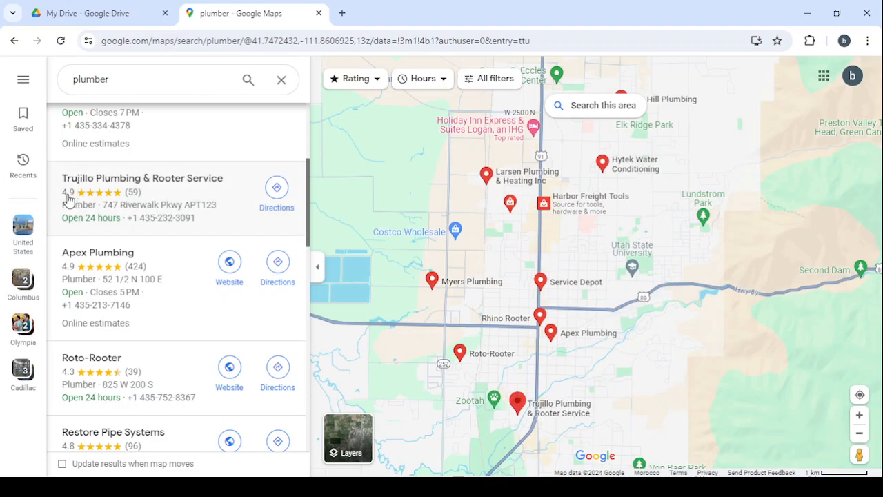
{"action": "mouse_move", "coordinate": [76, 183]}
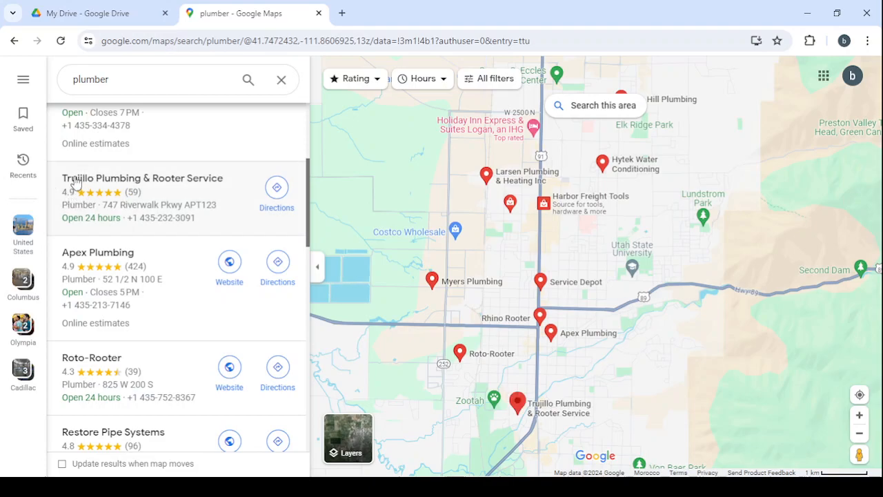
{"action": "mouse_move", "coordinate": [191, 202]}
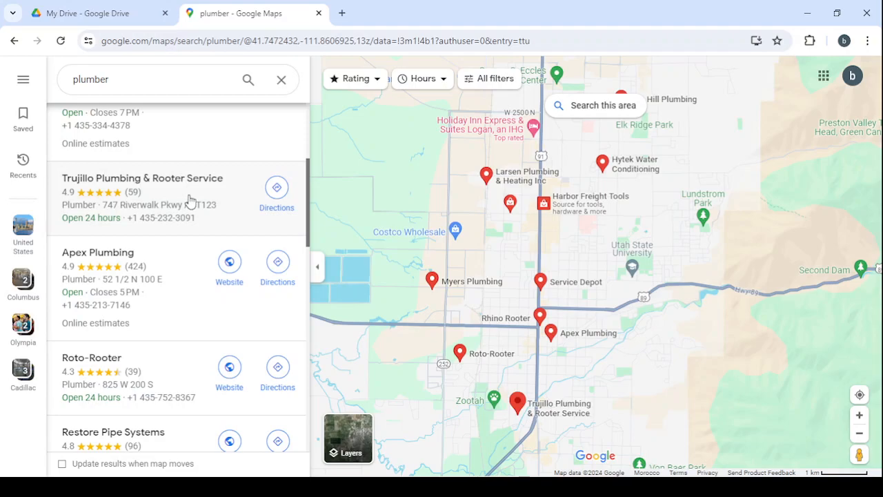
{"action": "left_click", "coordinate": [141, 178]}
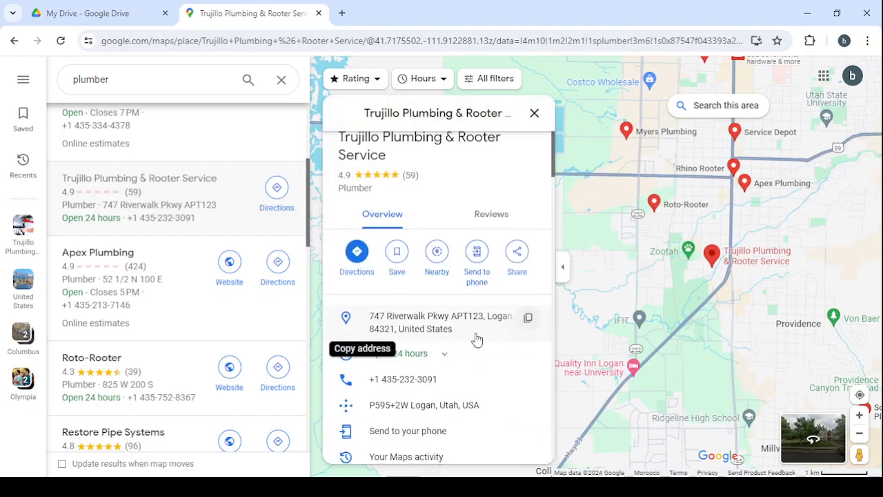
Scroll Trujillo Plumbing's panel down to its 4.9-star, 59-review summary.
{"action": "scroll", "scroll_direction": "down", "scroll_amount": 3}
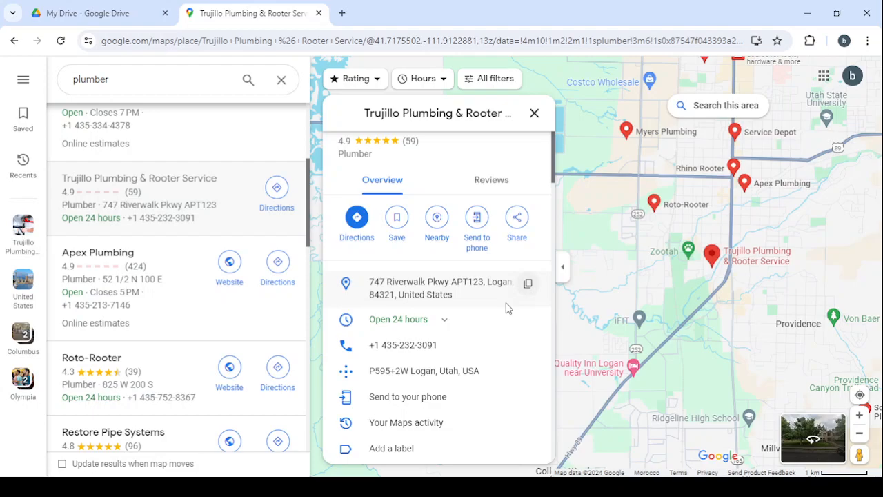
{"action": "scroll", "scroll_direction": "down", "scroll_amount": 3}
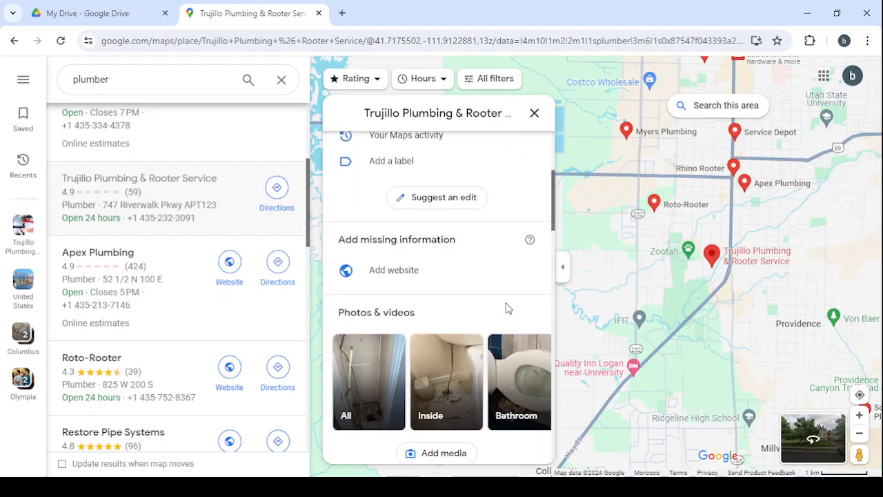
{"action": "scroll", "scroll_direction": "down", "scroll_amount": 3}
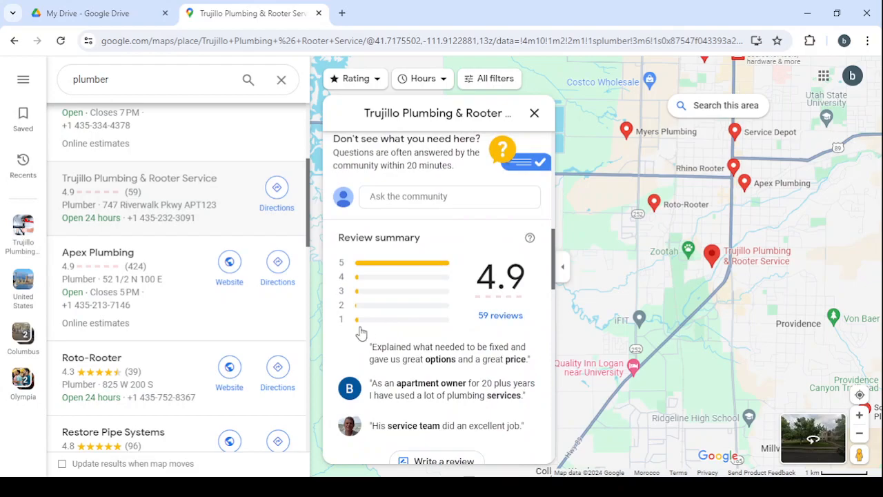
{"action": "mouse_move", "coordinate": [466, 339]}
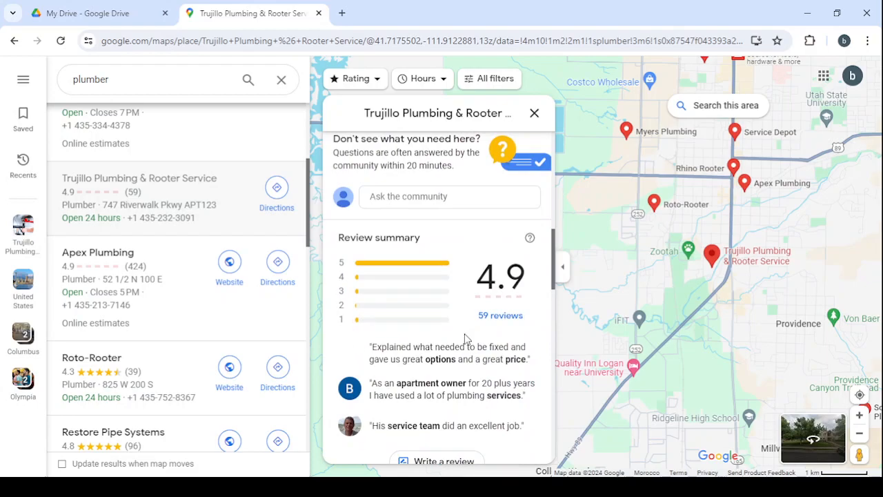
Open Trujillo Plumbing's 'More reviews (56)' full reviews tab.
{"action": "scroll", "scroll_direction": "down", "scroll_amount": 3}
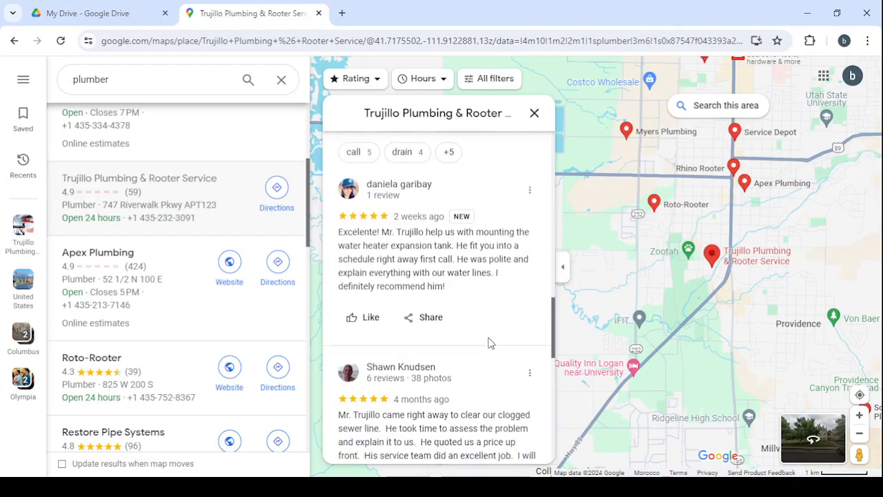
{"action": "scroll", "scroll_direction": "down", "scroll_amount": 3}
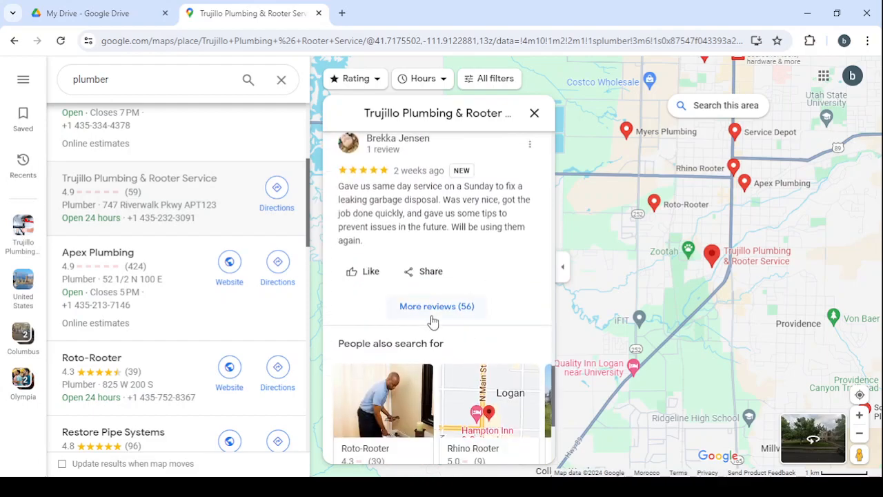
{"action": "left_click", "coordinate": [436, 306]}
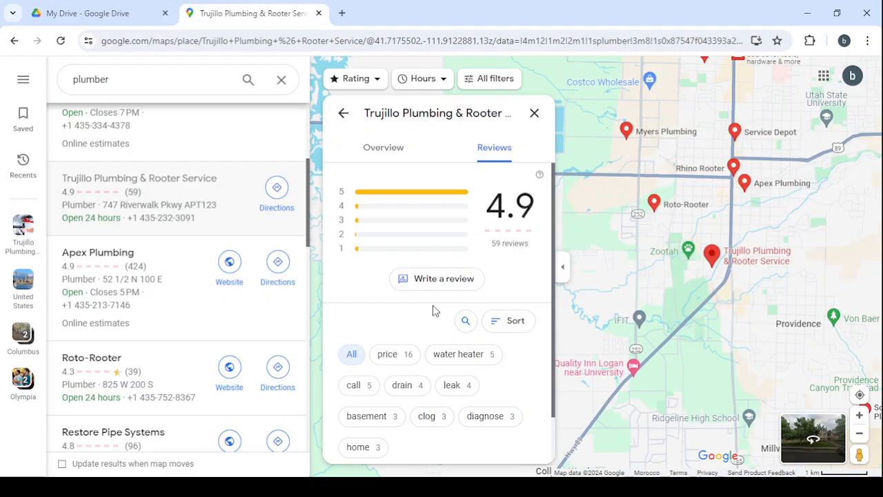
{"action": "scroll", "scroll_direction": "down", "scroll_amount": 3}
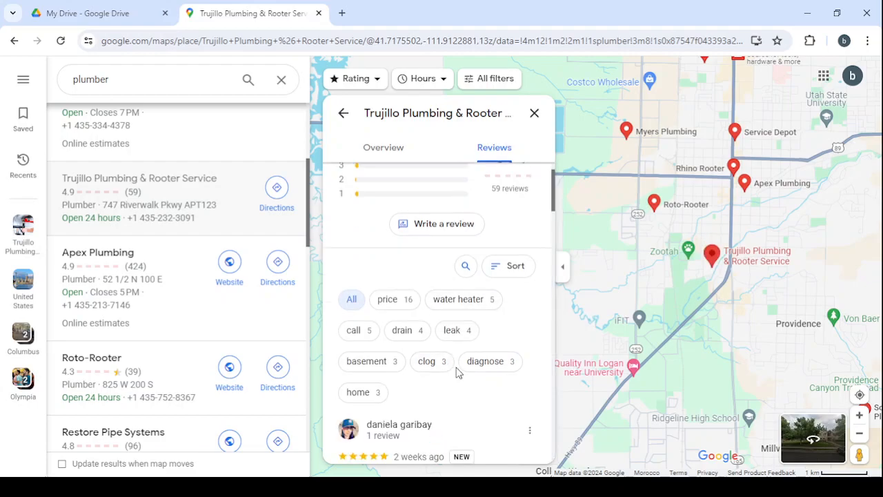
{"action": "scroll", "scroll_direction": "down", "scroll_amount": 3}
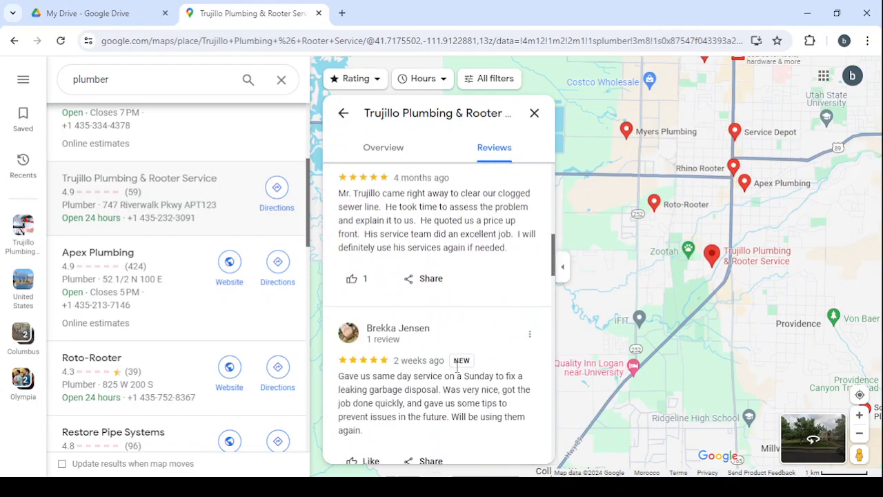
{"action": "scroll", "scroll_direction": "down", "scroll_amount": 3}
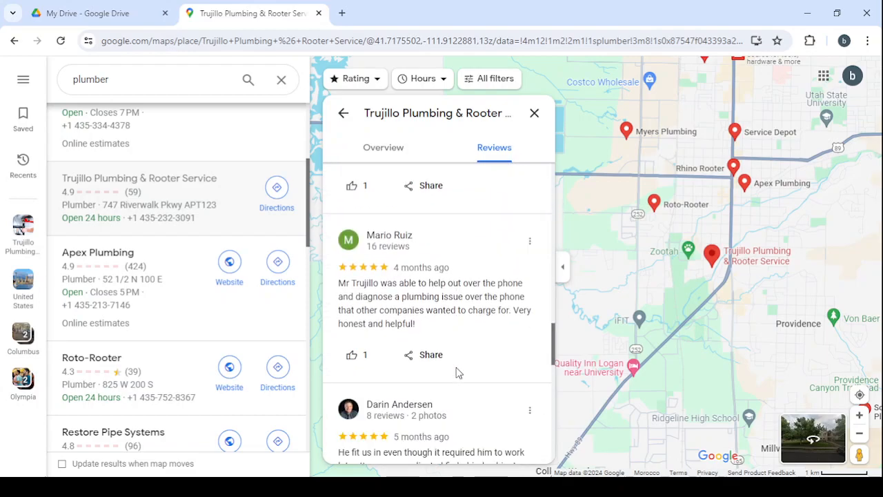
{"action": "scroll", "scroll_direction": "down", "scroll_amount": 3}
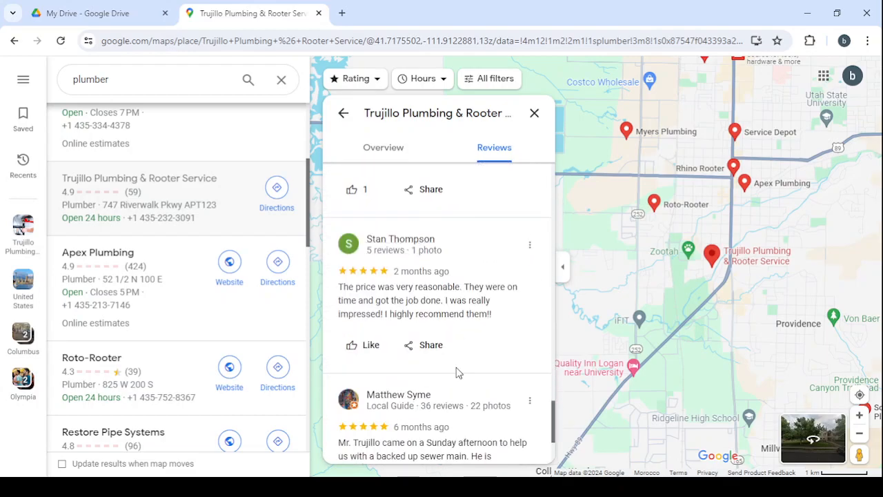
{"action": "scroll", "scroll_direction": "down", "scroll_amount": 3}
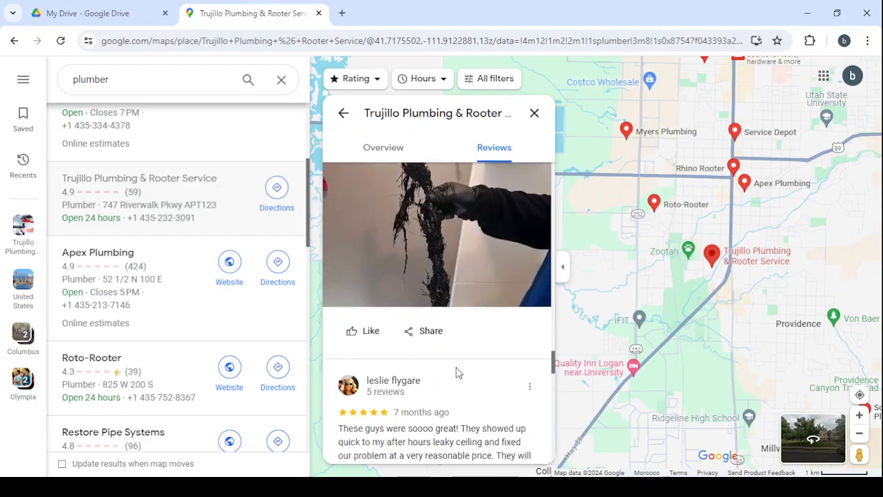
{"action": "scroll", "scroll_direction": "down", "scroll_amount": 3}
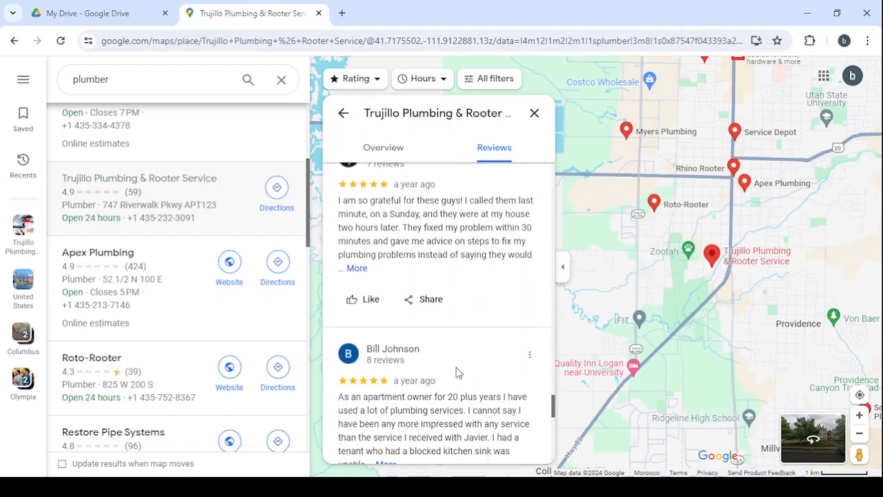
{"action": "scroll", "scroll_direction": "down", "scroll_amount": 3}
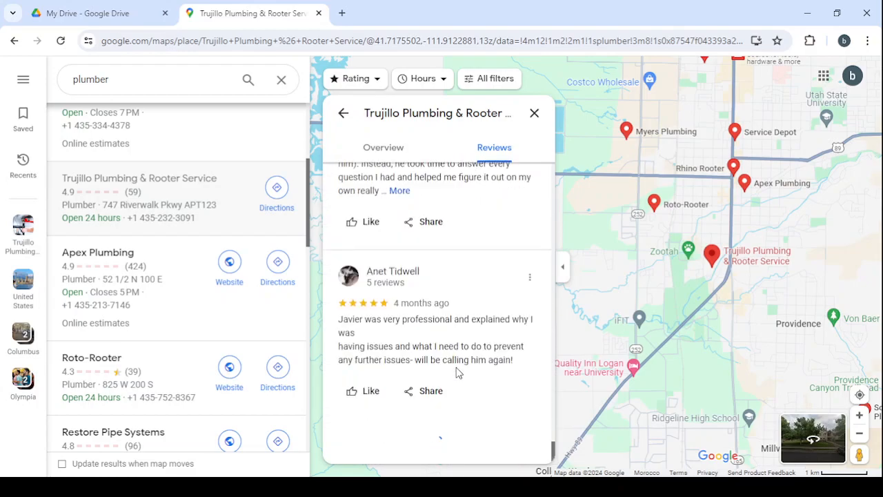
{"action": "scroll", "scroll_direction": "down", "scroll_amount": 3}
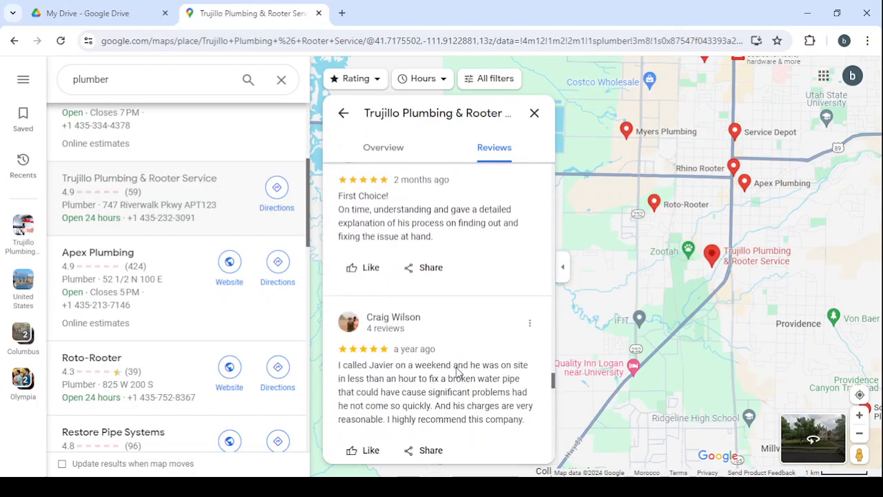
{"action": "scroll", "scroll_direction": "down", "scroll_amount": 3}
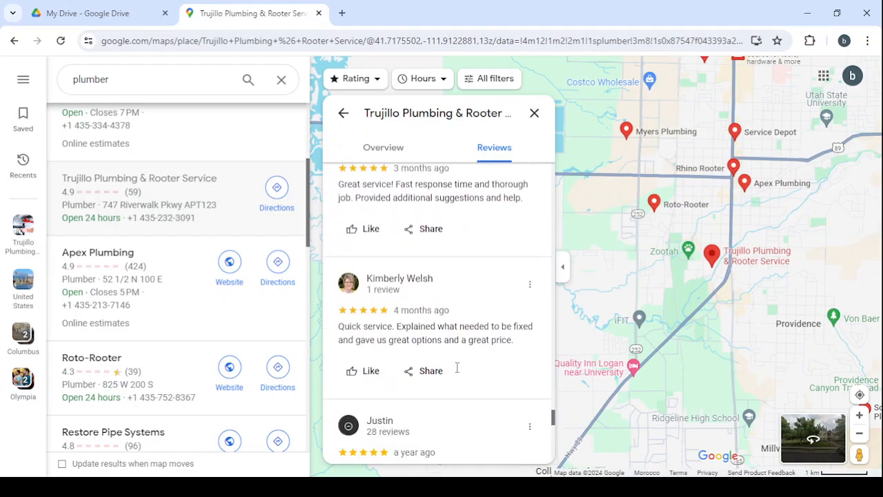
{"action": "scroll", "scroll_direction": "down", "scroll_amount": 3}
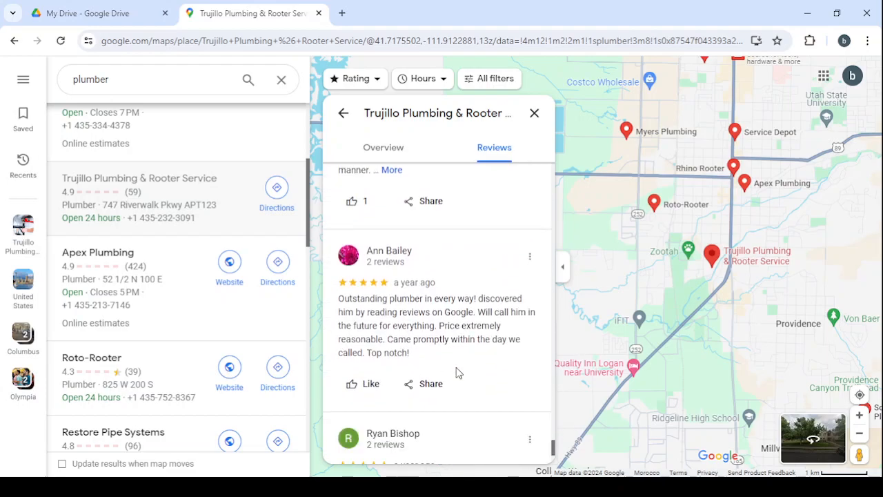
{"action": "scroll", "scroll_direction": "down", "scroll_amount": 3}
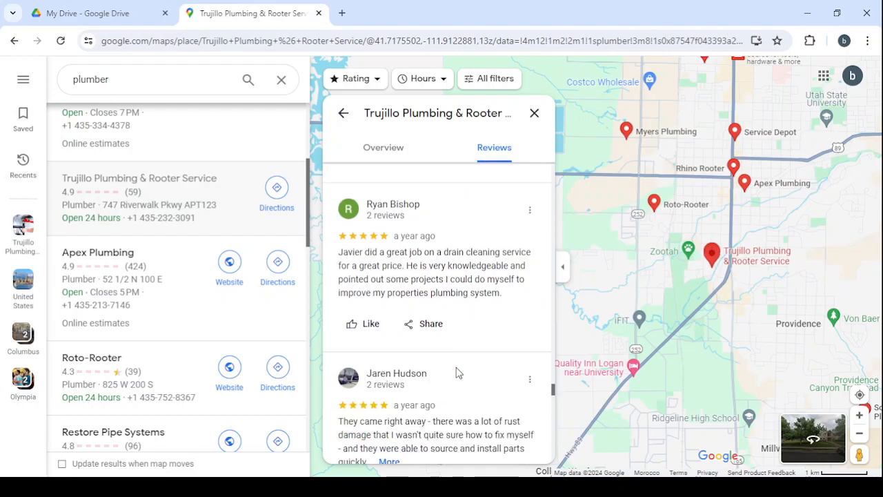
{"action": "scroll", "scroll_direction": "down", "scroll_amount": 3}
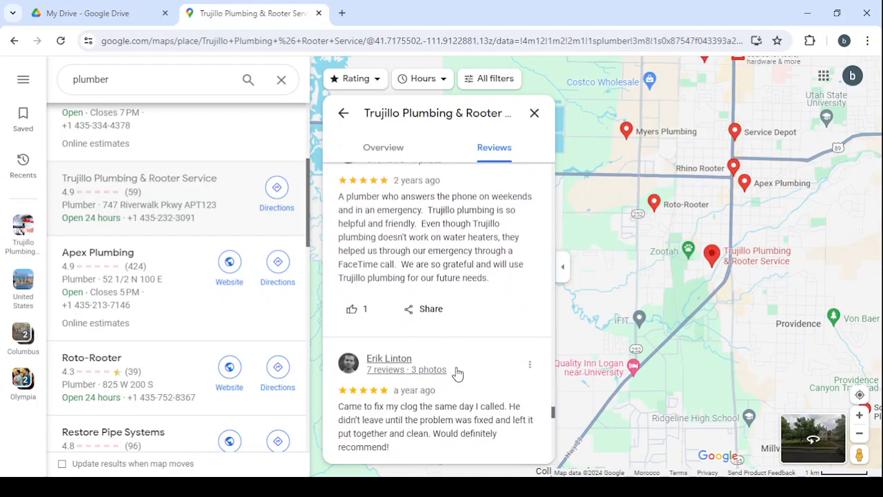
{"action": "scroll", "scroll_direction": "down", "scroll_amount": 3}
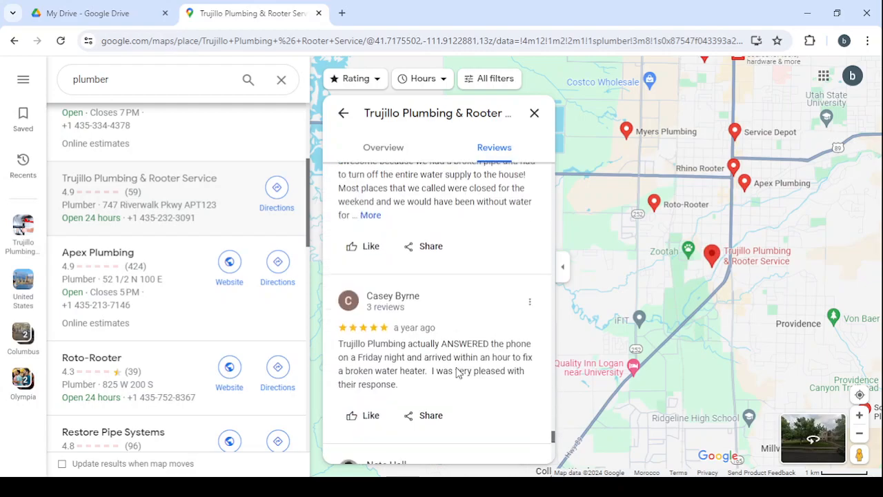
{"action": "scroll", "scroll_direction": "down", "scroll_amount": 3}
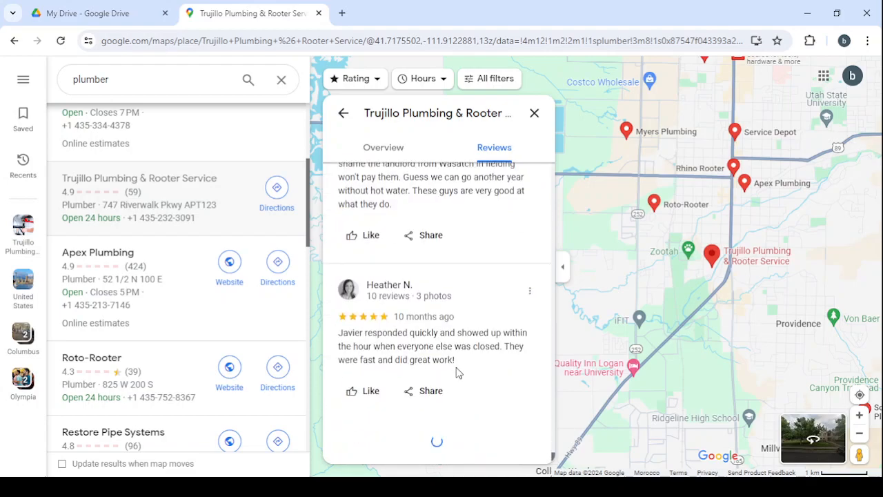
{"action": "scroll", "scroll_direction": "down", "scroll_amount": 3}
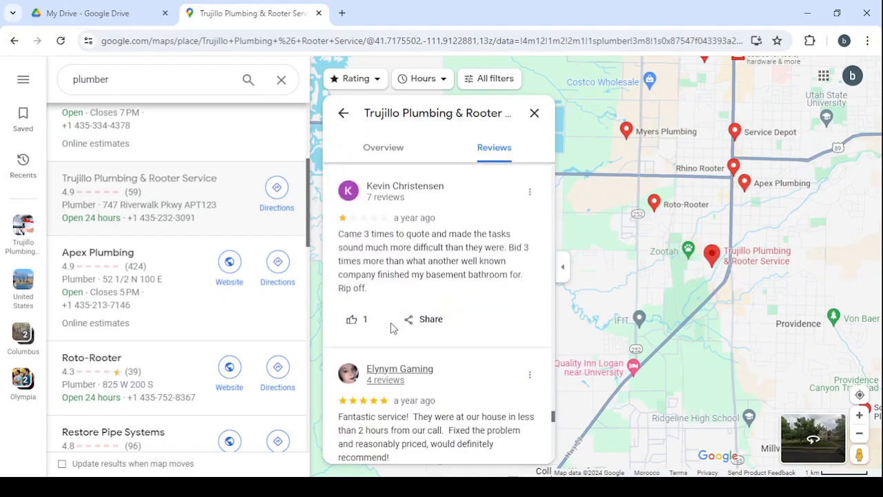
{"action": "mouse_move", "coordinate": [442, 216]}
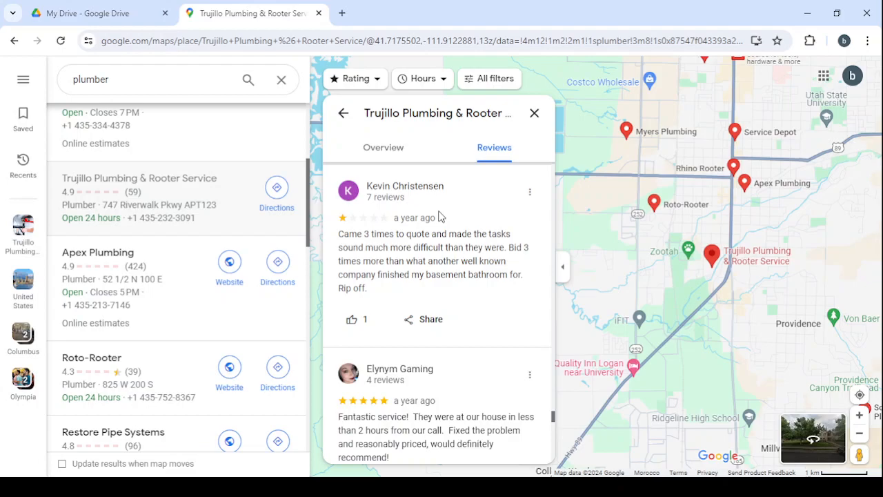
{"action": "mouse_move", "coordinate": [502, 250]}
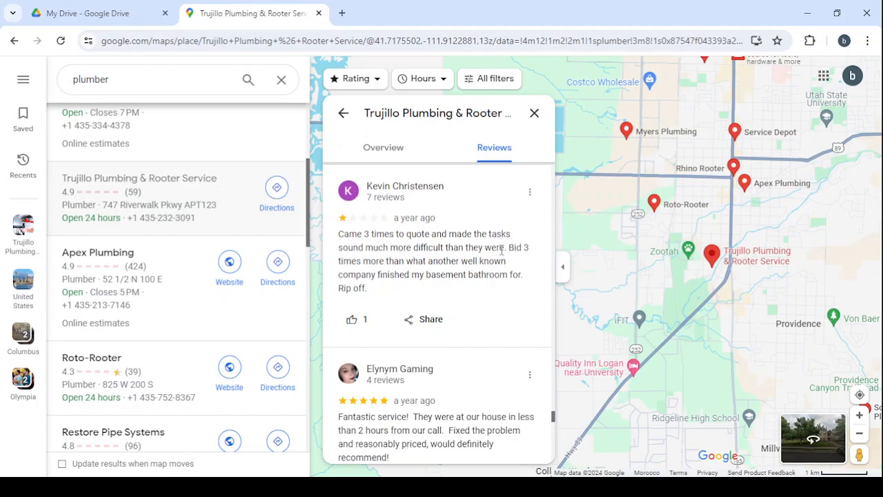
{"action": "mouse_move", "coordinate": [533, 260]}
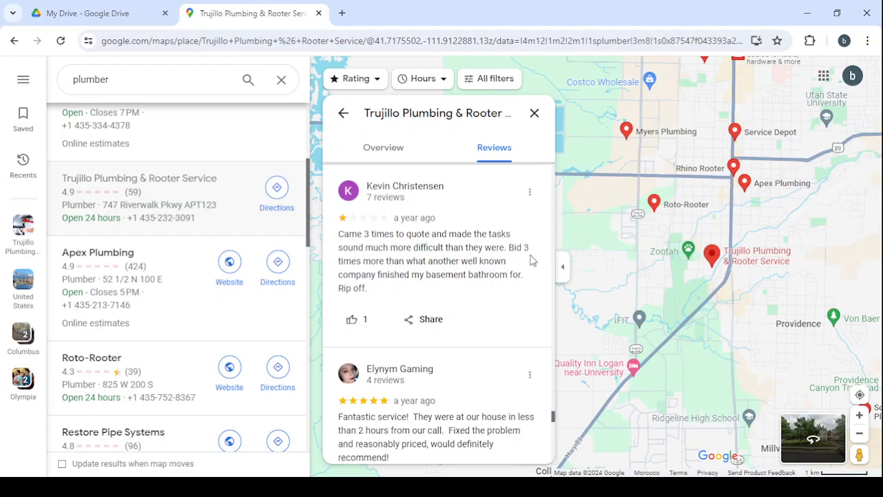
{"action": "mouse_move", "coordinate": [454, 281]}
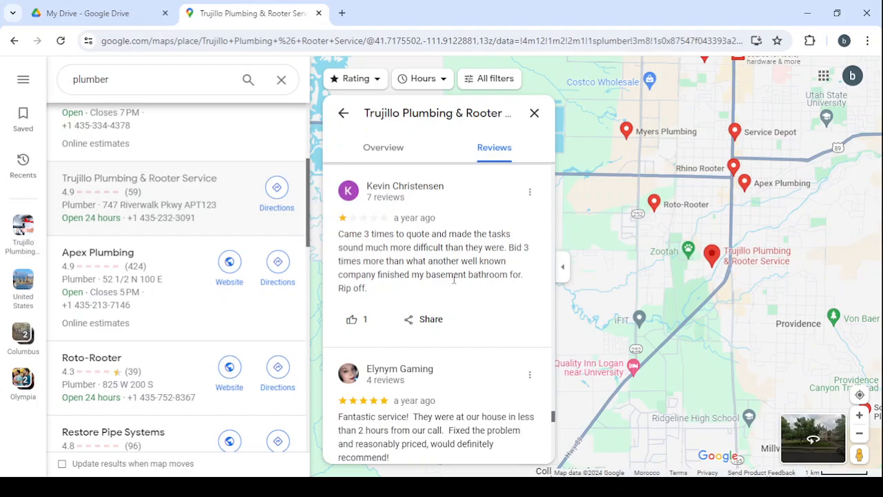
{"action": "mouse_move", "coordinate": [352, 301]}
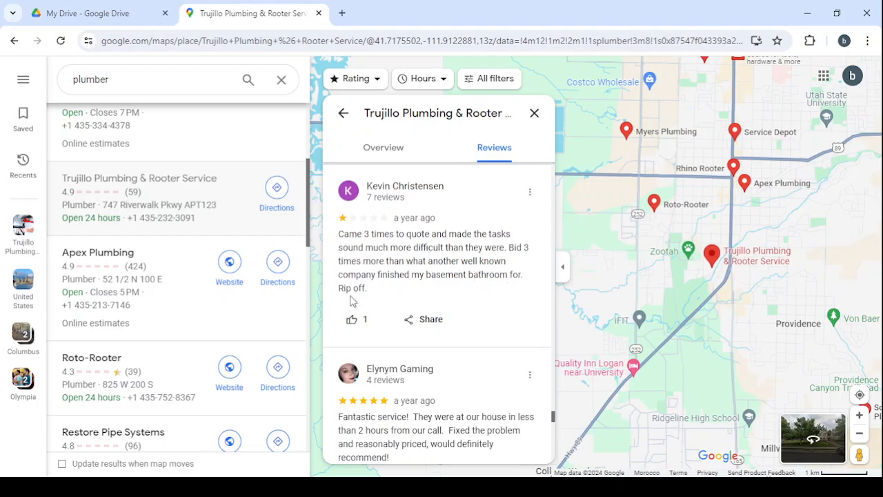
{"action": "mouse_move", "coordinate": [468, 269]}
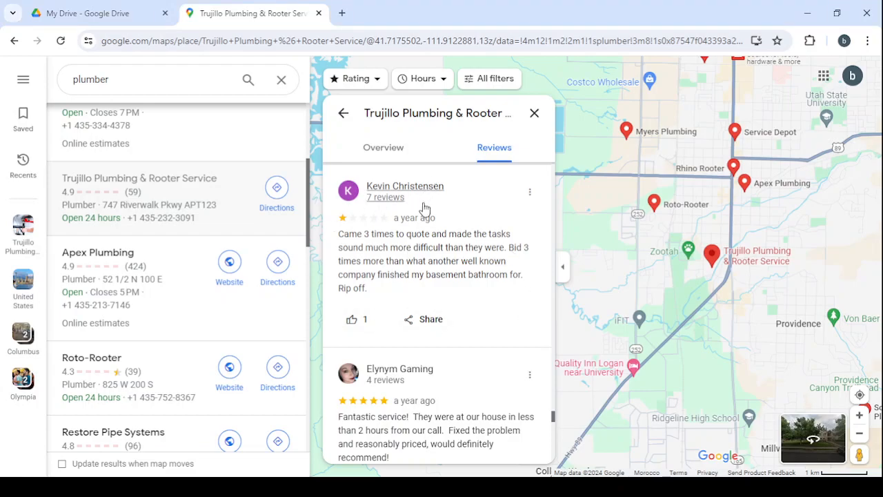
{"action": "mouse_move", "coordinate": [437, 240]}
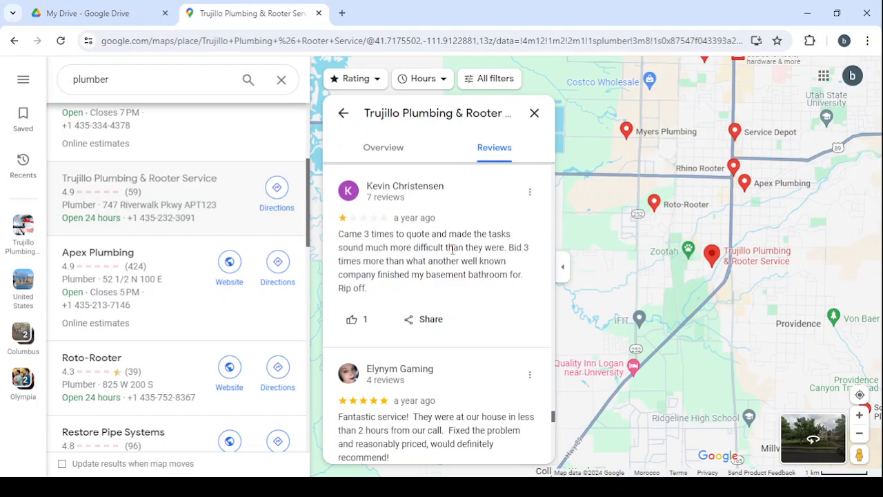
{"action": "mouse_move", "coordinate": [426, 212]}
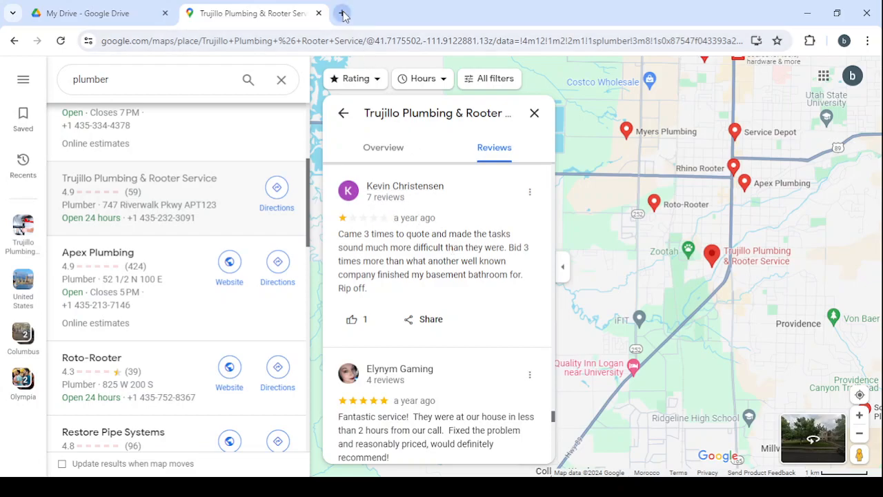
Load fiverr.com in a new Chrome tab.
{"action": "left_click", "coordinate": [343, 14]}
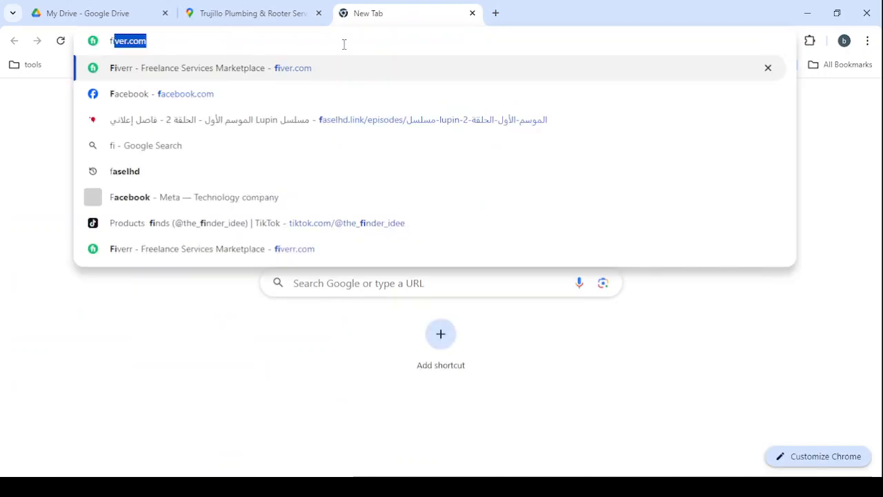
{"action": "key", "text": "Return"}
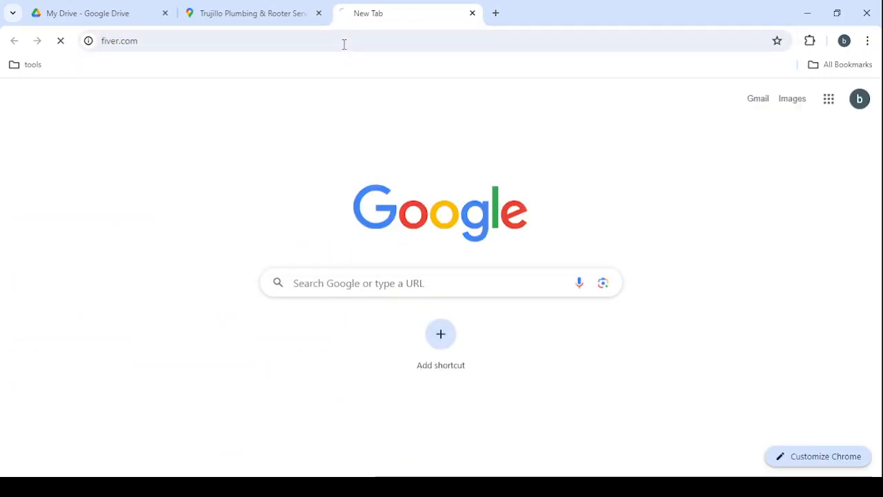
{"action": "key", "text": "Return"}
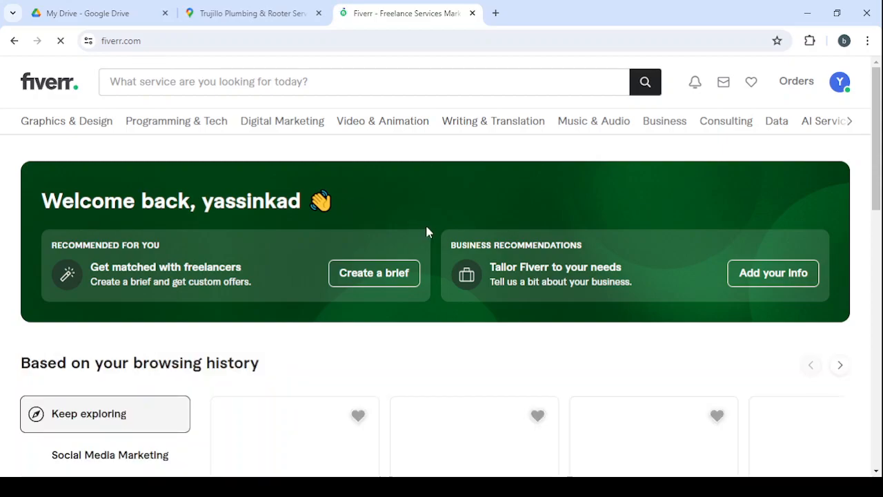
Browse Fiverr's recommended WordPress and local SEO gigs, then return to Google Maps.
{"action": "scroll", "scroll_direction": "down", "scroll_amount": 3}
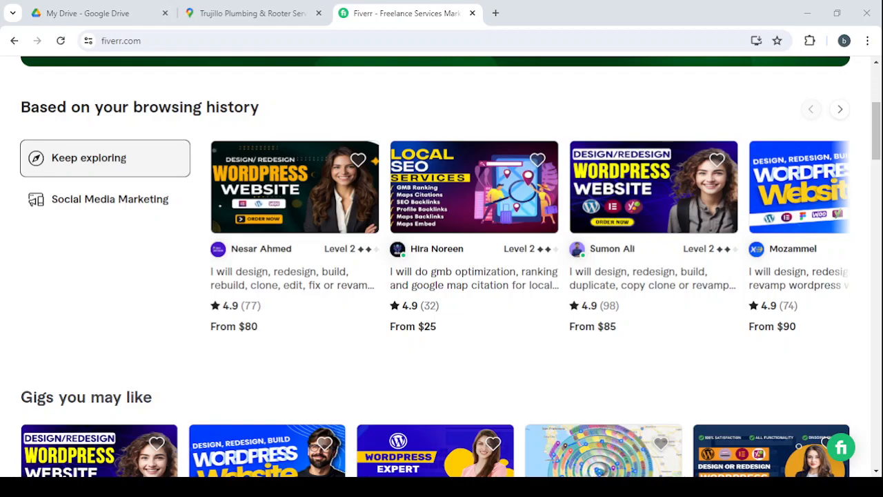
{"action": "mouse_move", "coordinate": [310, 233]}
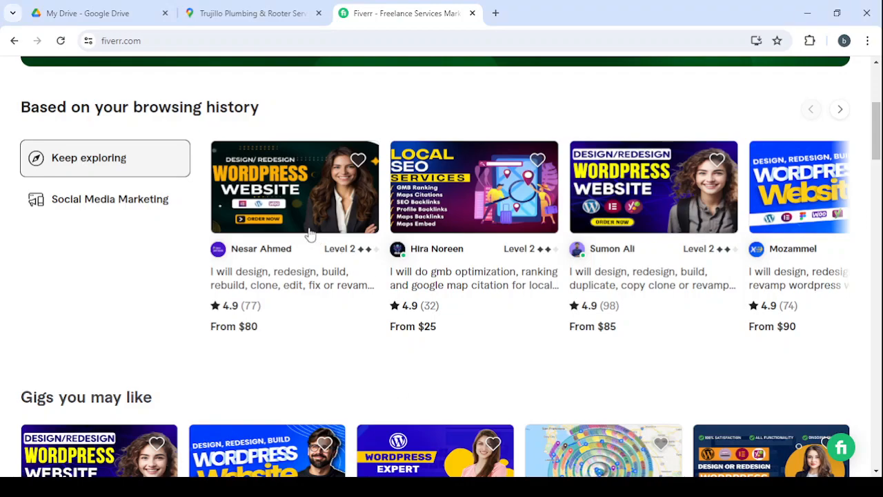
{"action": "left_click", "coordinate": [252, 13]}
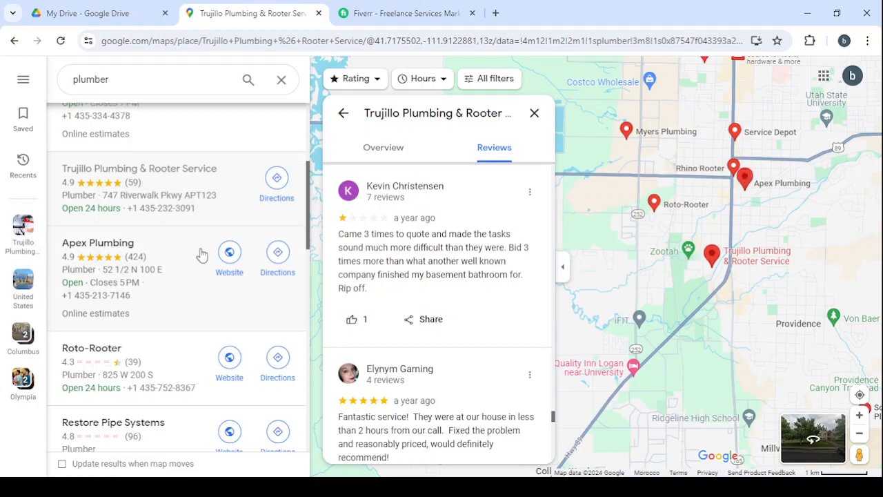
Scroll the plumber results to Restore Pipe Systems, Rhino Rooter and Myers Plumbing.
{"action": "scroll", "scroll_direction": "down", "scroll_amount": 3}
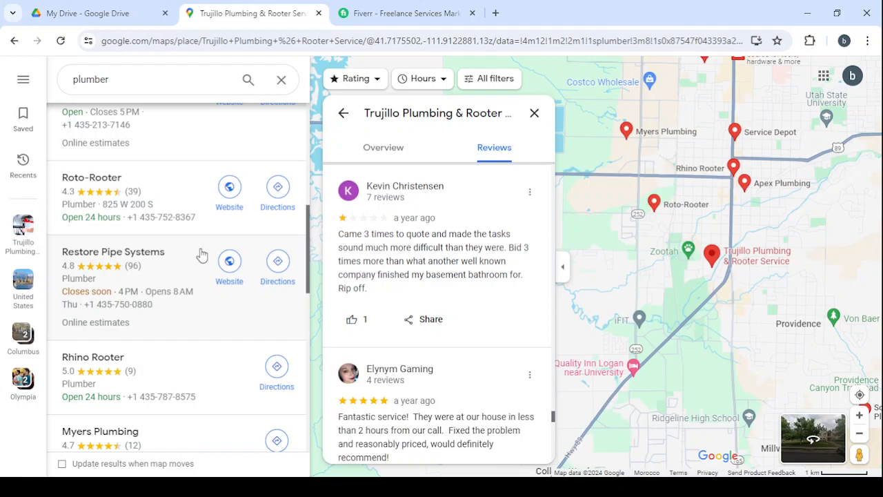
{"action": "mouse_move", "coordinate": [440, 229]}
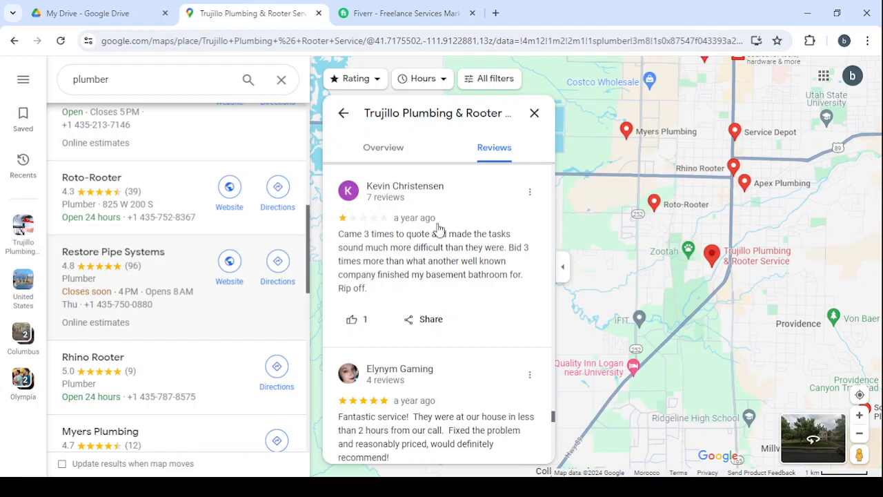
{"action": "mouse_move", "coordinate": [472, 218]}
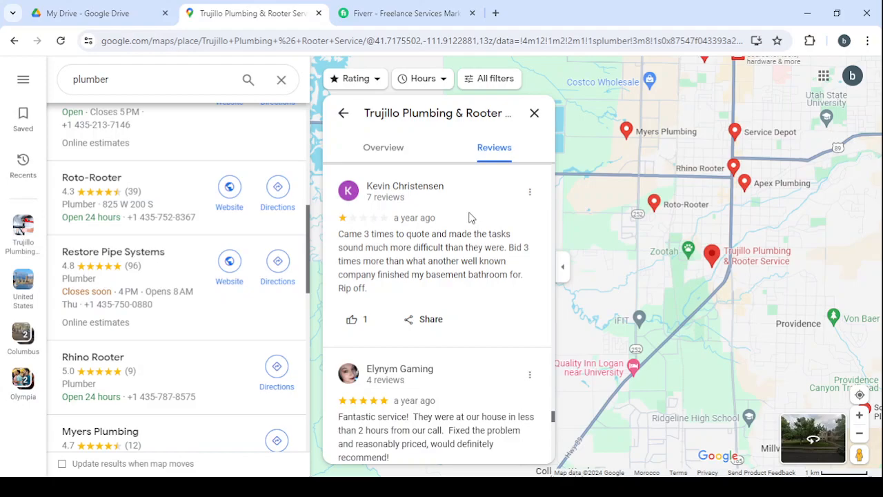